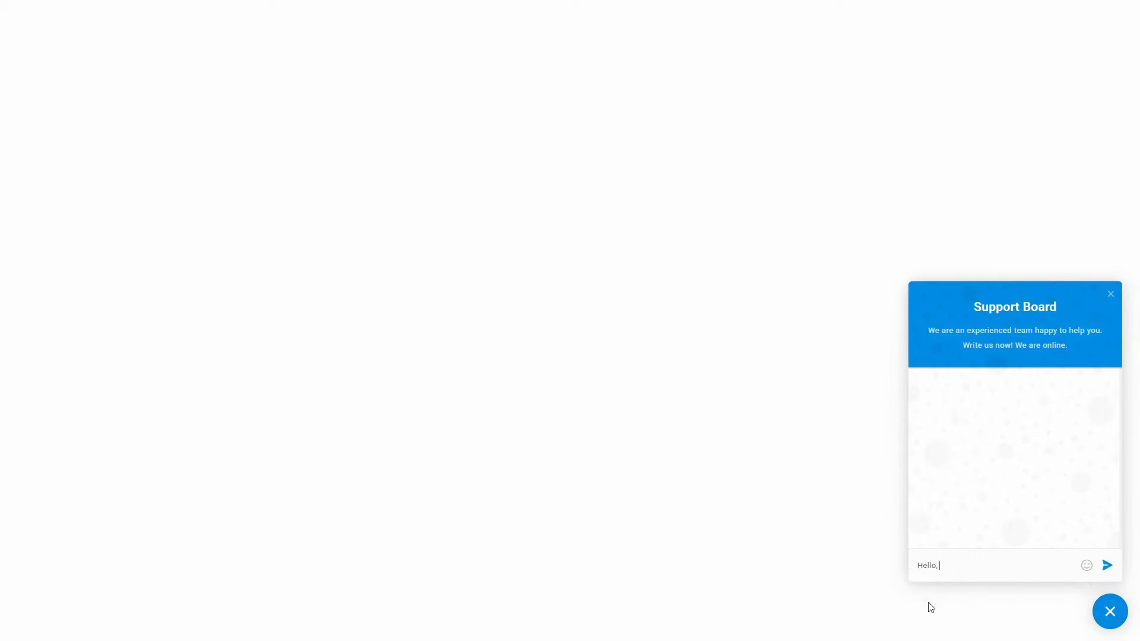
Select Spanish and test the agent with '¿Hola cómo estás?', getting '¡Buenos días!'
left_click(1107, 565)
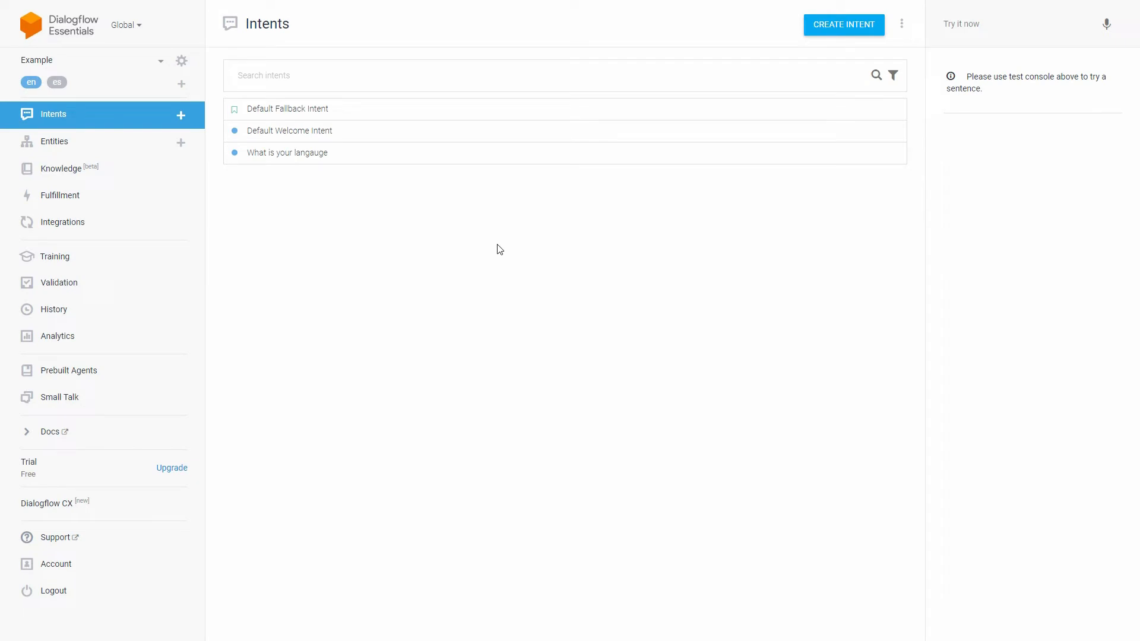
type("hello, how are you?")
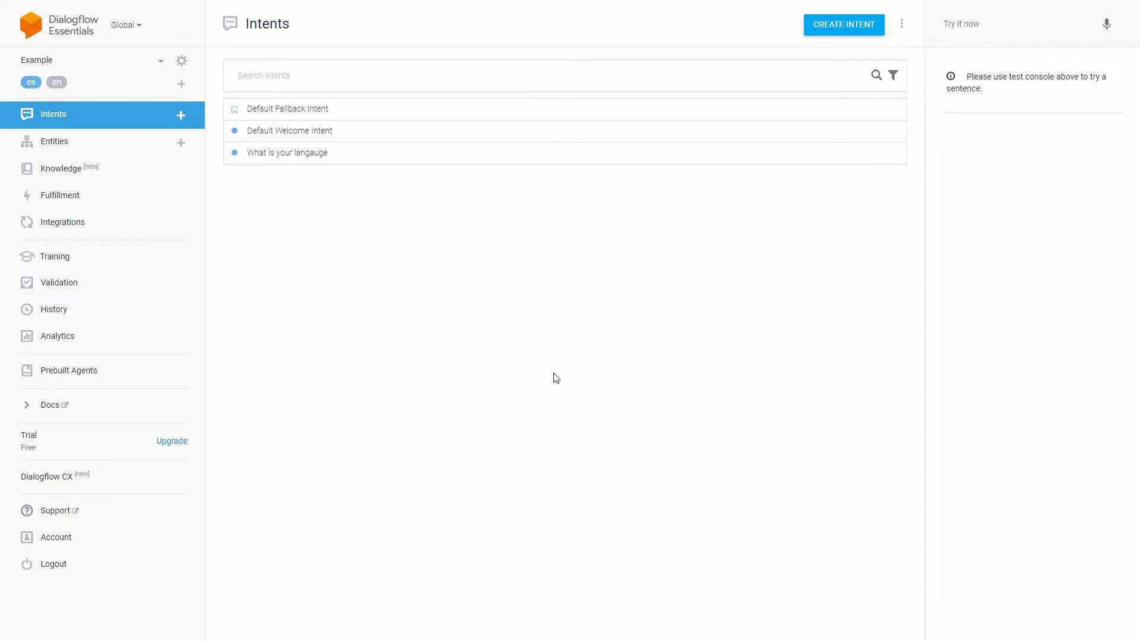
left_click(1016, 23)
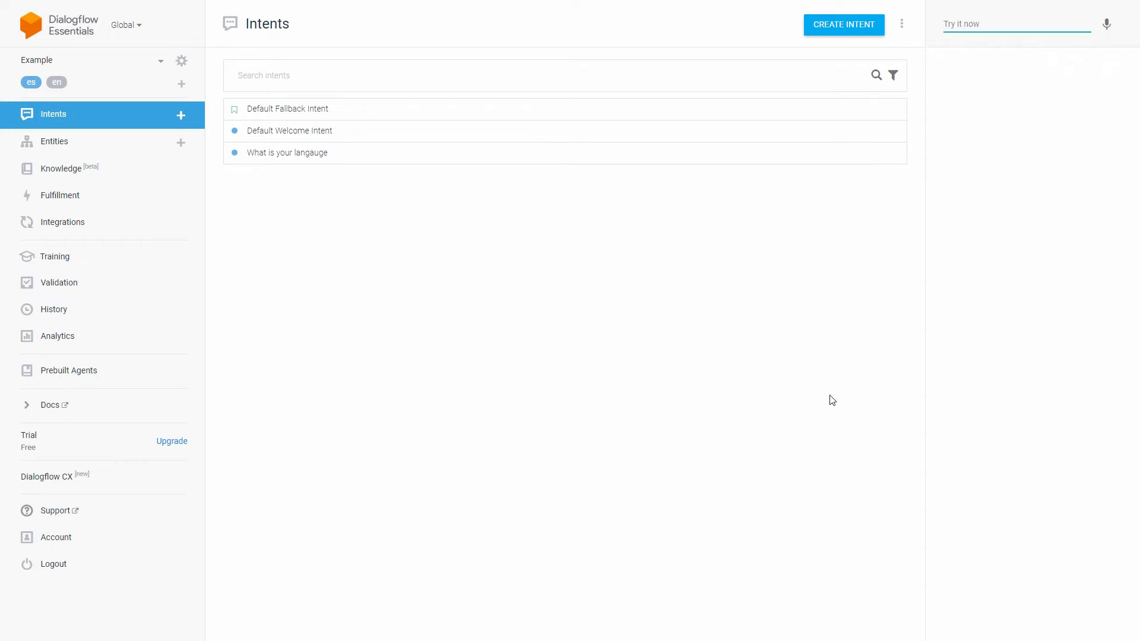
type("¿Hola cómo estás?")
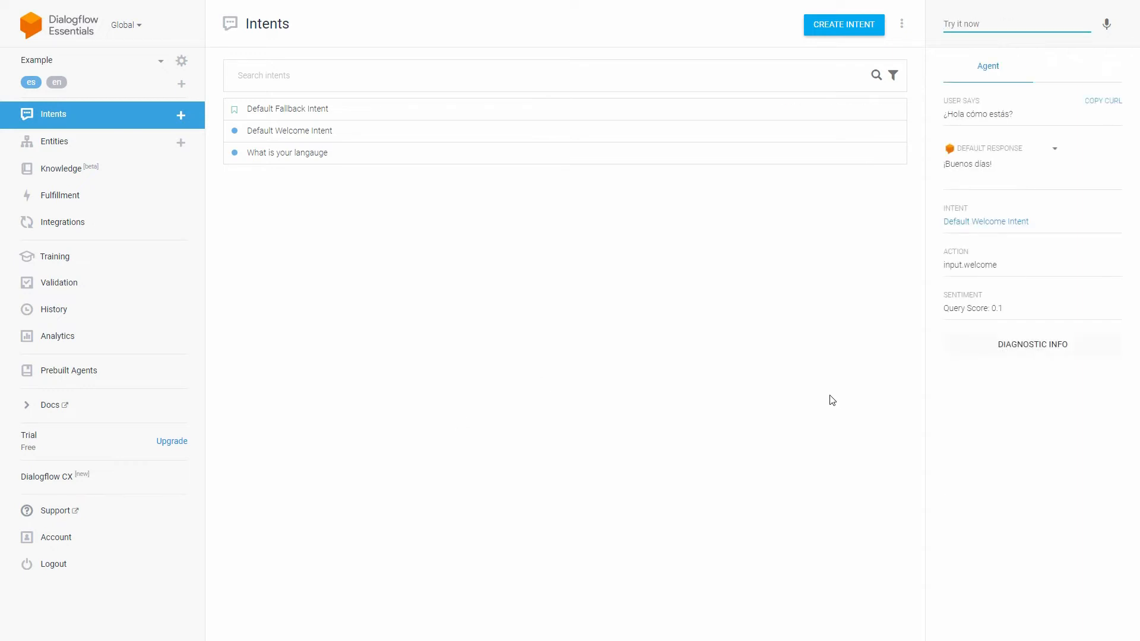
left_click(1014, 23)
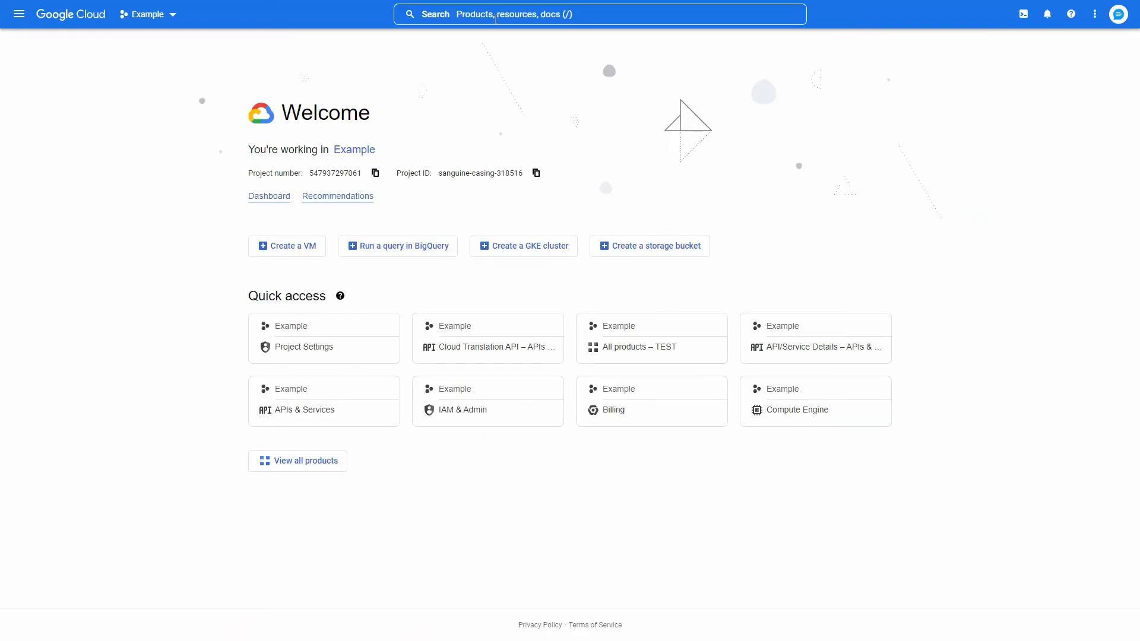
Search for 'Cloud Translation API' and enable it for the Example project
type("Cloud Translation API")
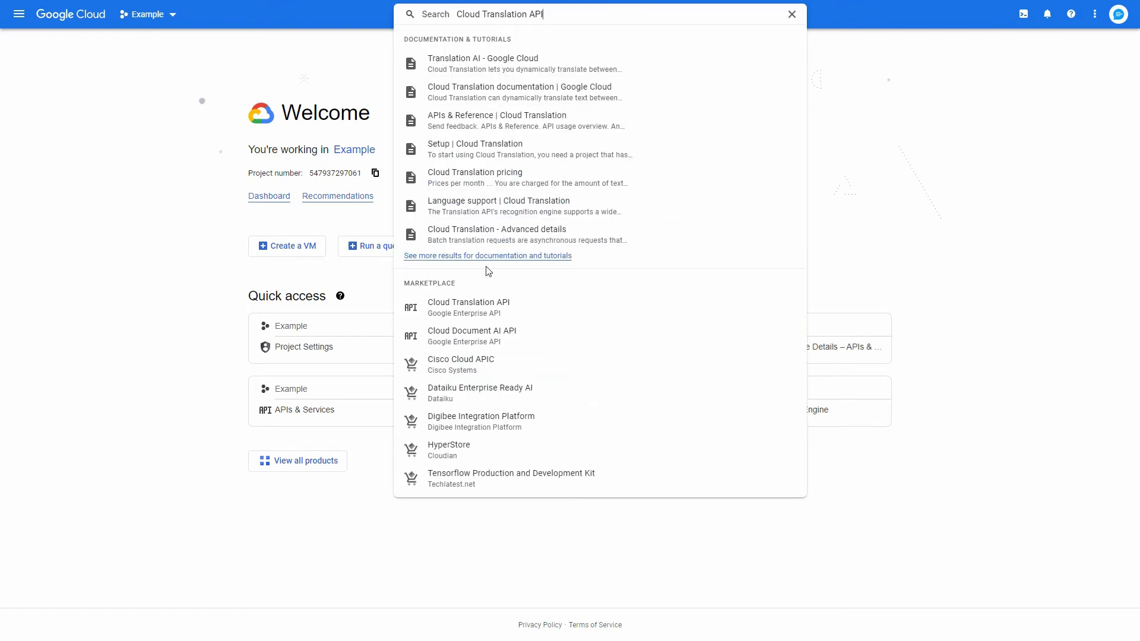
left_click(469, 302)
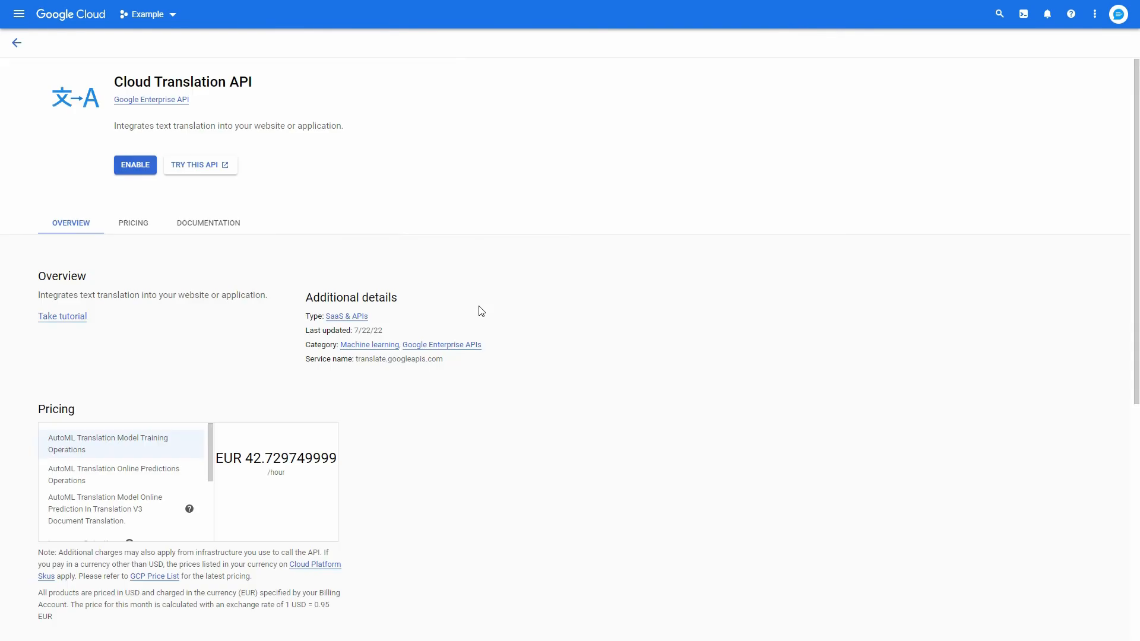
mouse_move(135, 165)
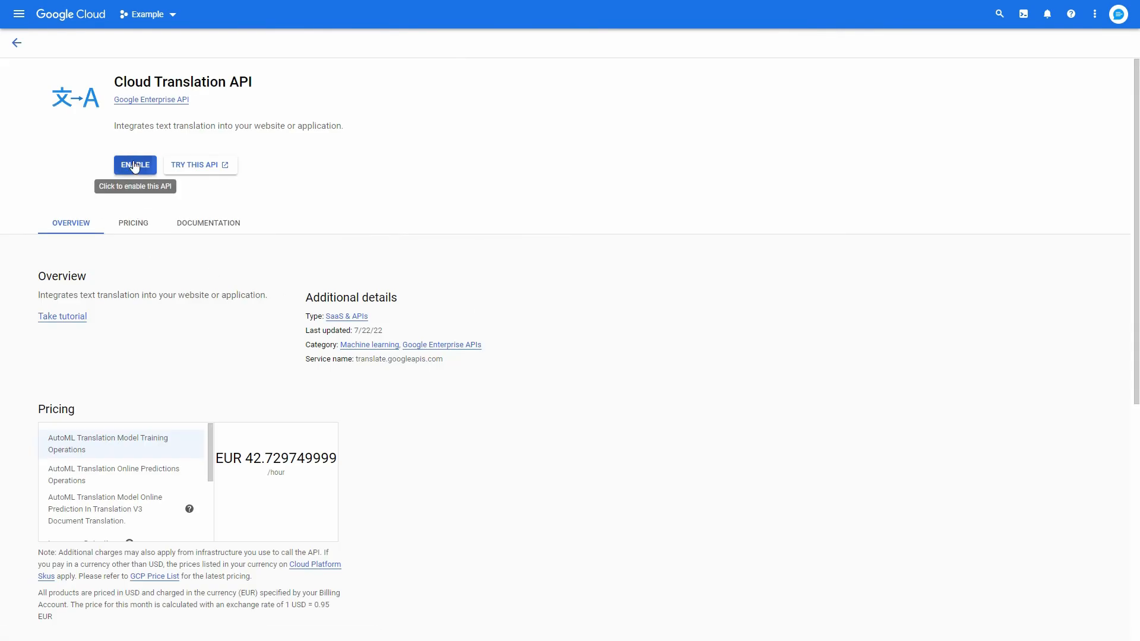
left_click(135, 165)
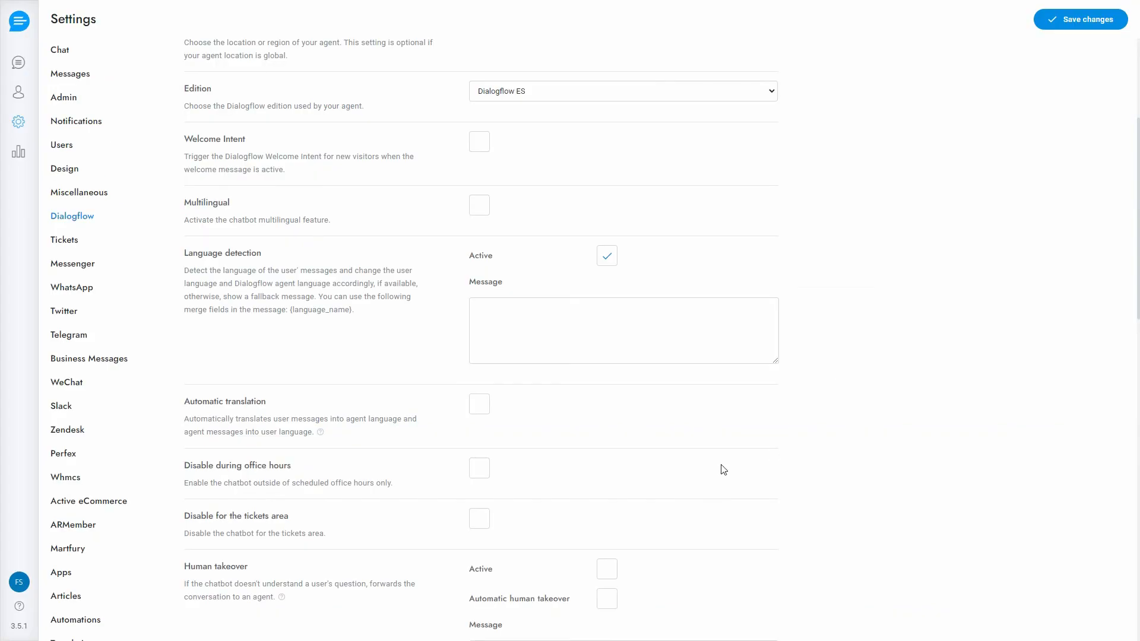
Save the fallback message 'Sorry! I do not speak {language_name}. Please write in English or Spanish.'
type("Sorry! I do not speak {language_name}. Please write in English or Spanish.")
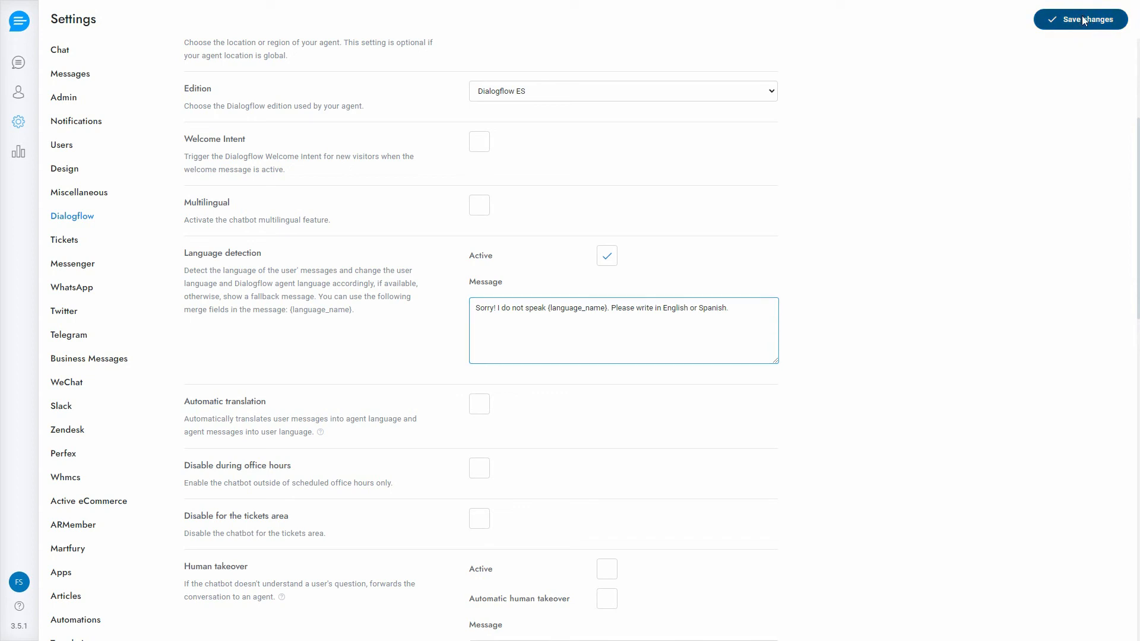
left_click(1080, 19)
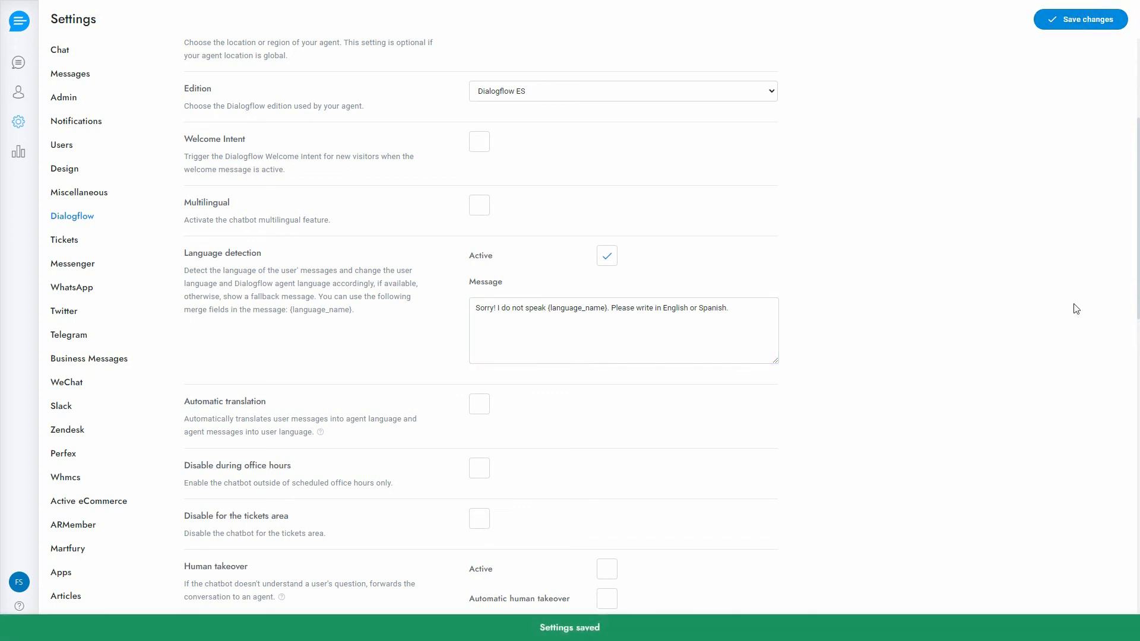